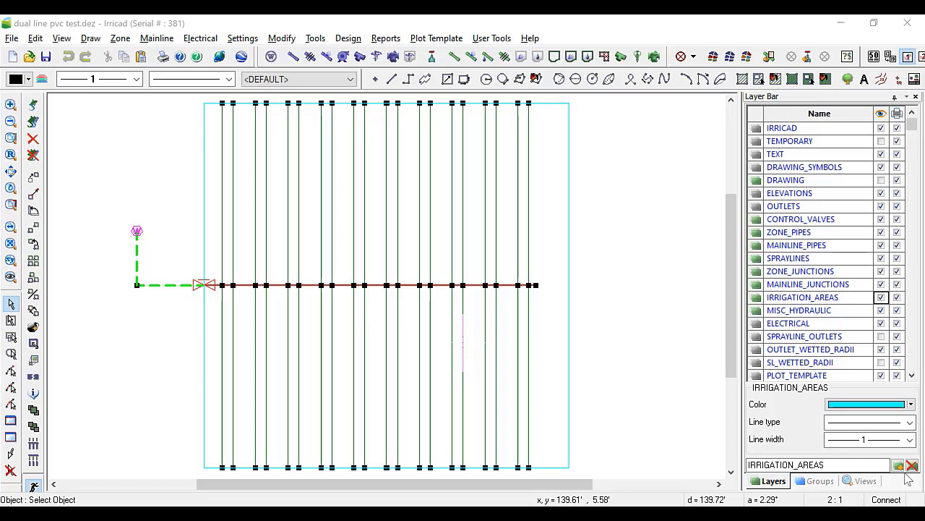
pyautogui.moveTo(875, 449)
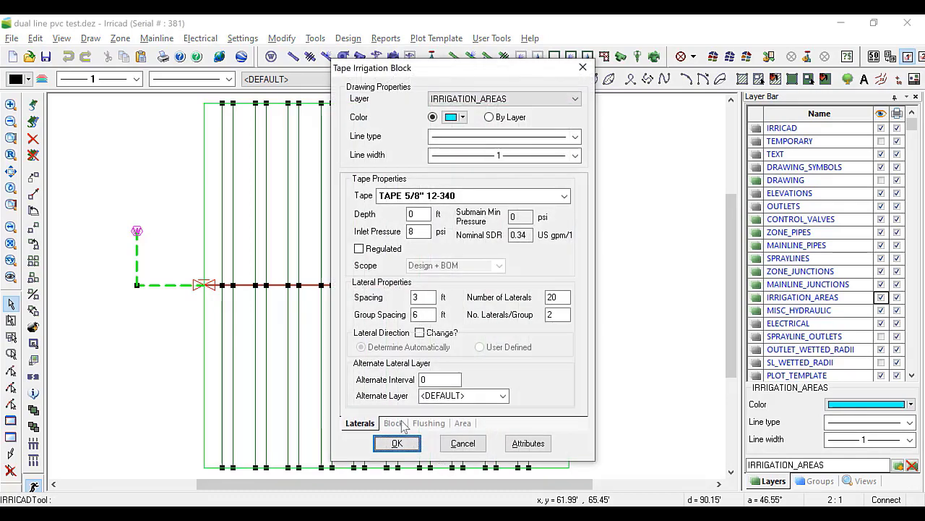
# - Review the tape block settings and dismiss them
pyautogui.click(393, 422)
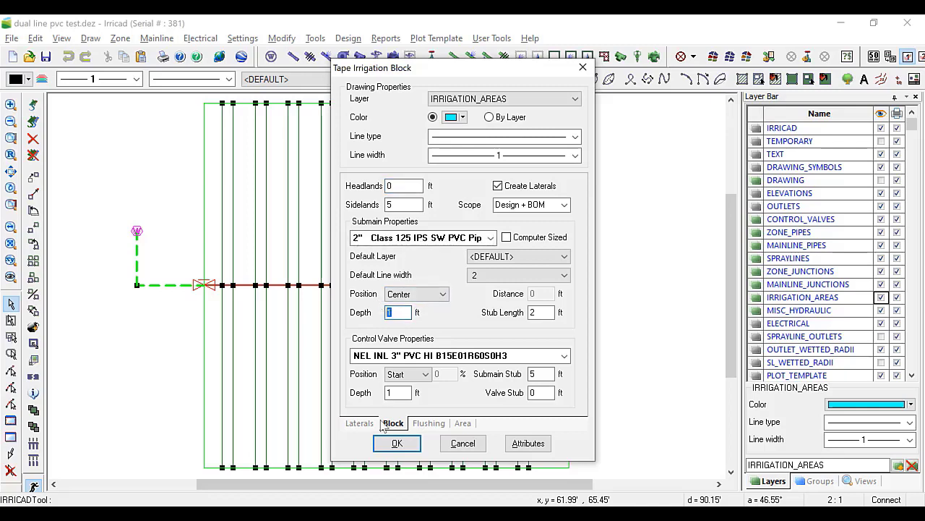
pyautogui.click(396, 442)
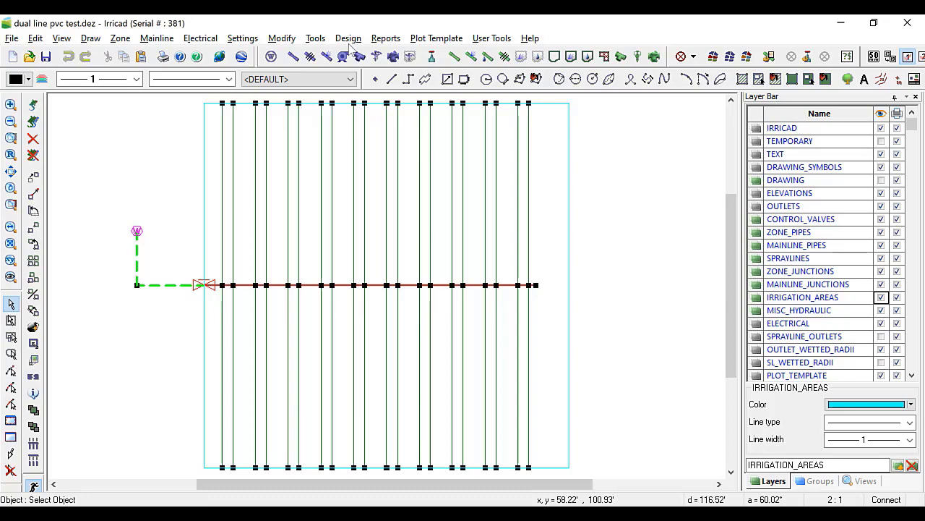
# - Set riser selection rule 1 to 3/4" Poly RPN Riser Pipe and confirm the rules
pyautogui.click(347, 37)
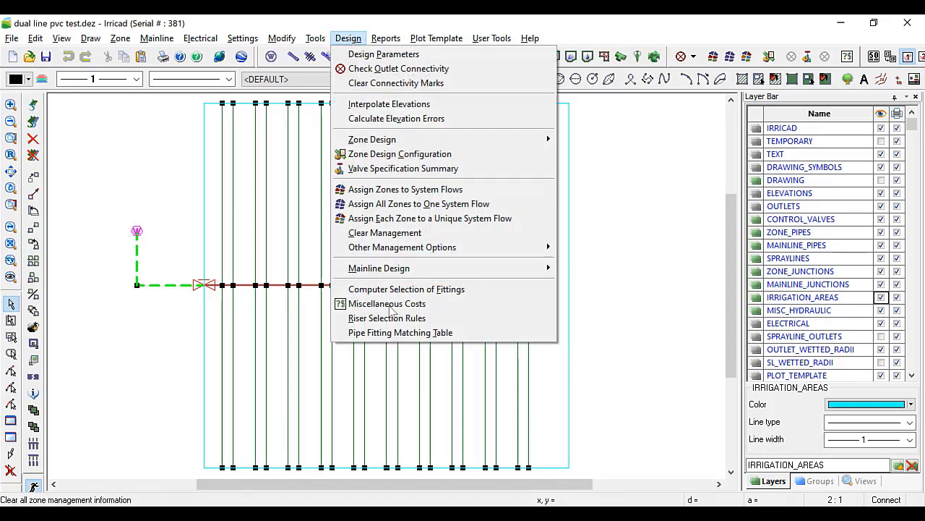
pyautogui.click(388, 318)
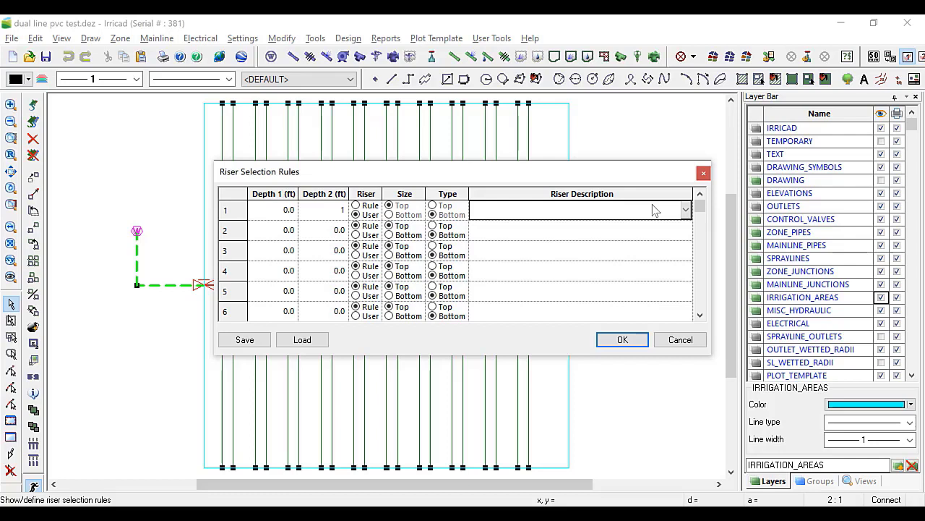
pyautogui.click(685, 209)
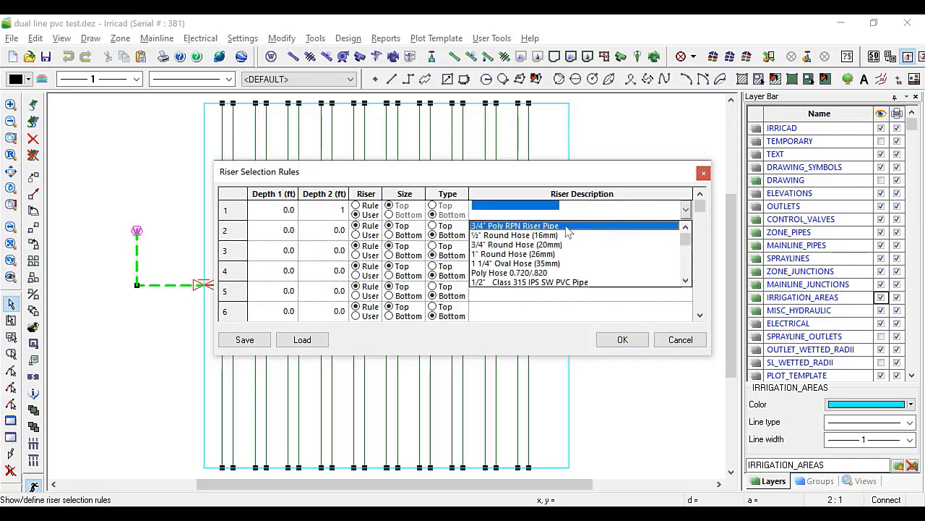
pyautogui.click(515, 226)
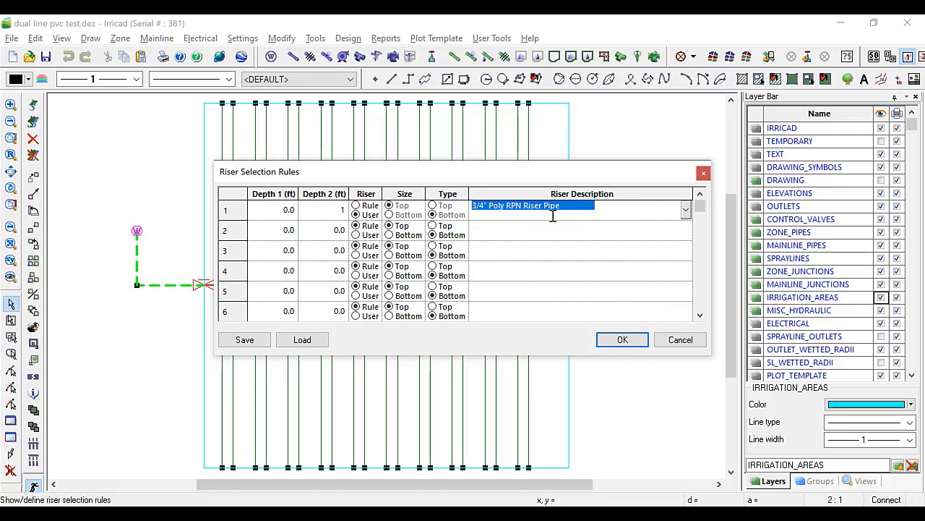
pyautogui.moveTo(578, 220)
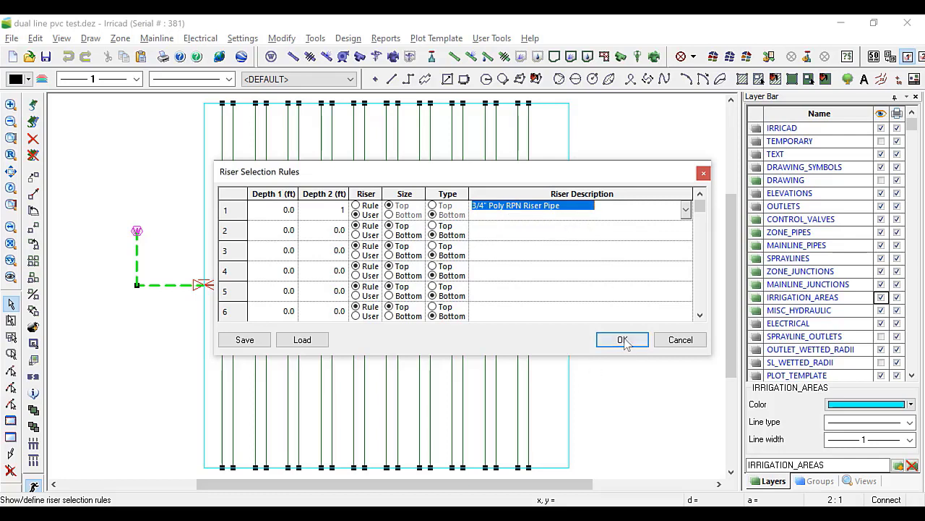
pyautogui.click(622, 340)
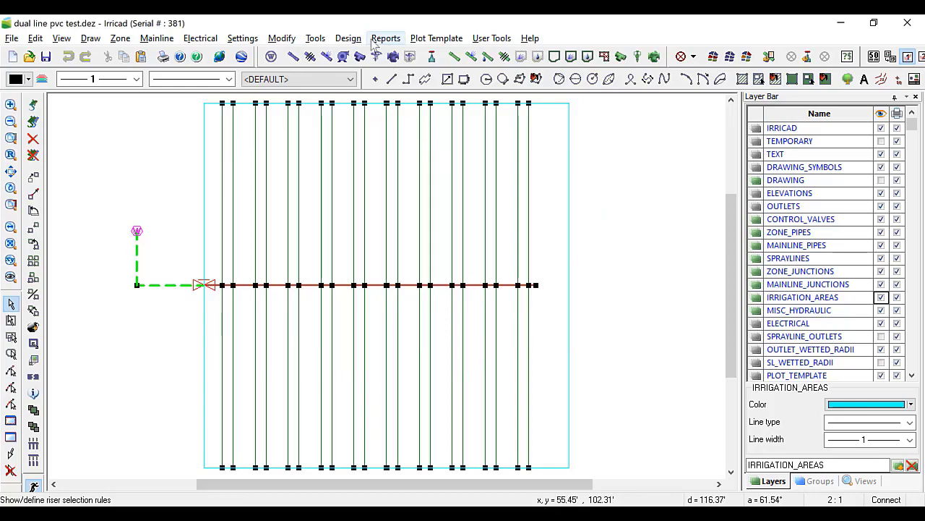
# - Run computer selection of fittings, select the submain, and start a B.O.M. report
pyautogui.click(347, 38)
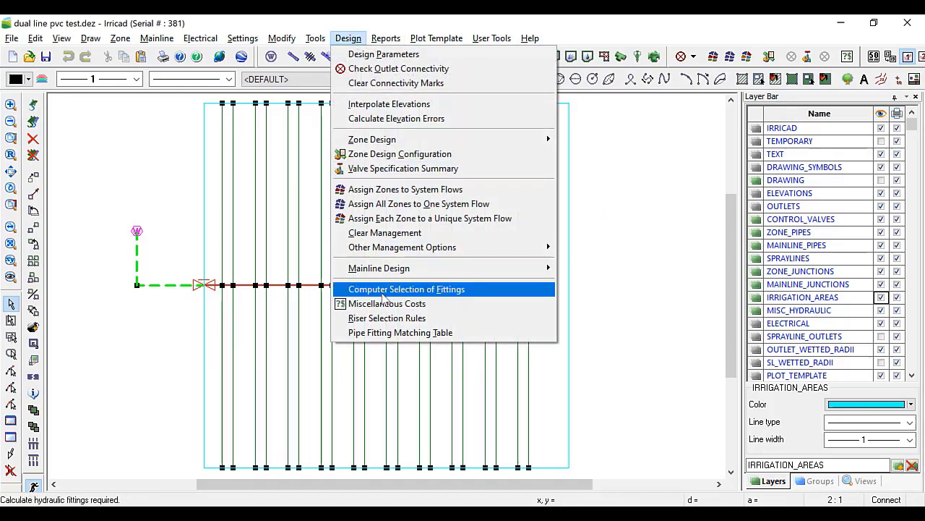
pyautogui.click(407, 290)
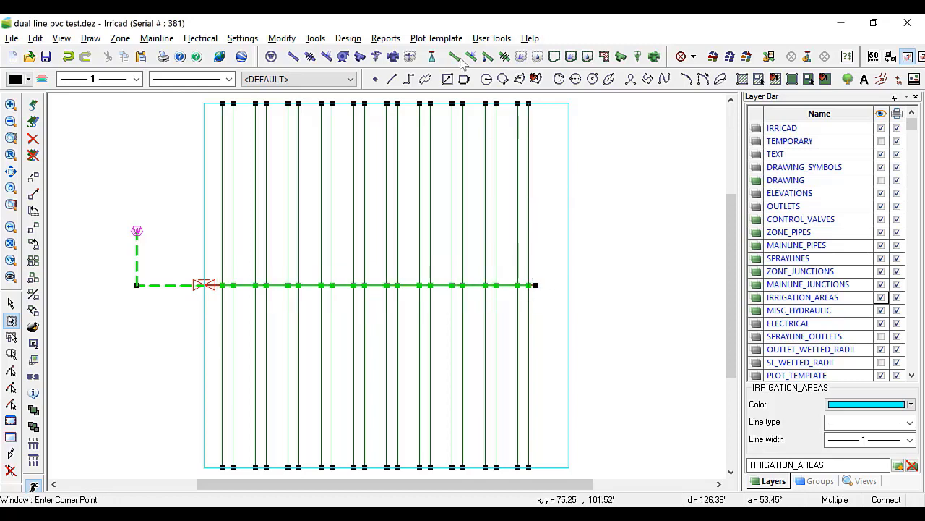
pyautogui.click(385, 38)
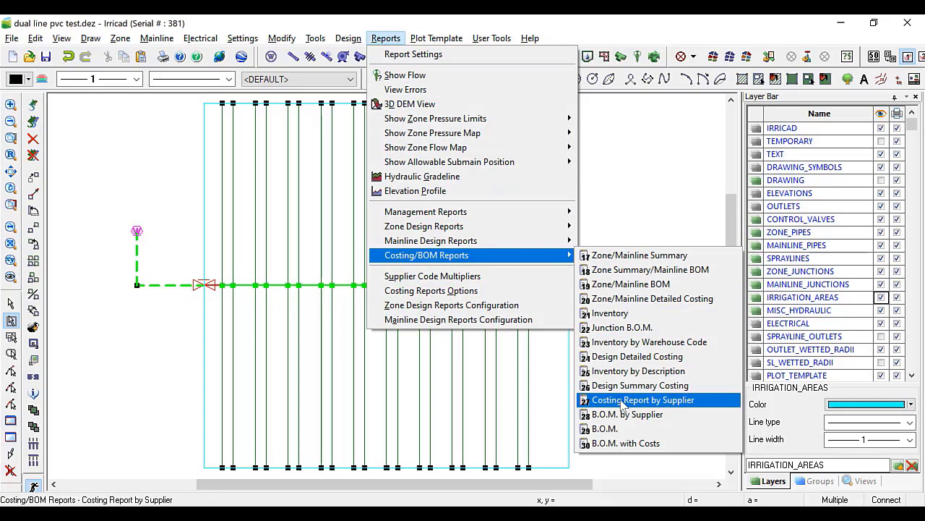
pyautogui.click(642, 399)
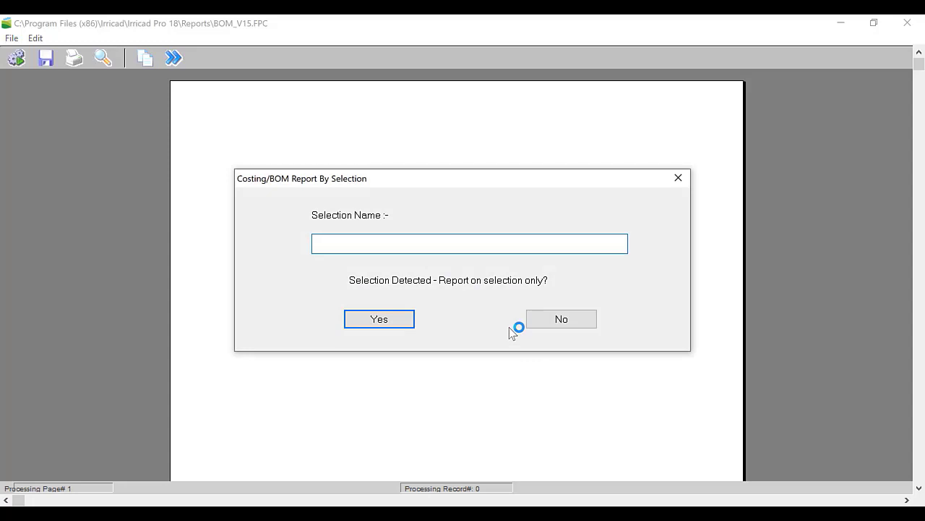
# - Generate the 'submain fittings' BOM on the selection only, review it, and close the viewer
pyautogui.write('submain fittings')
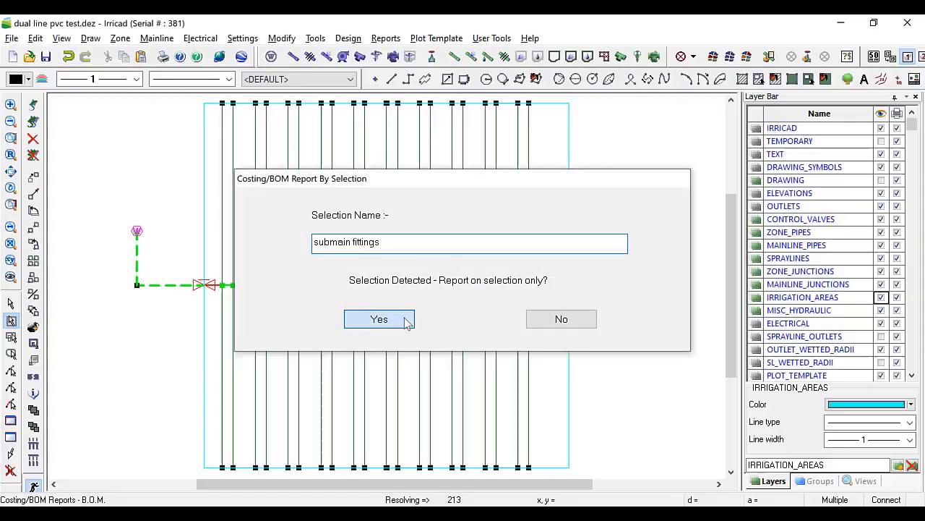
pyautogui.click(379, 320)
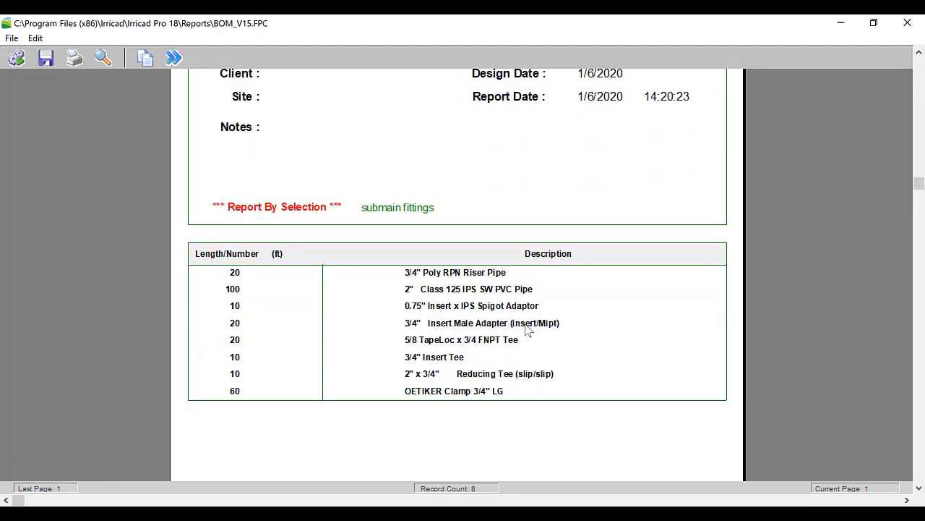
pyautogui.moveTo(340, 377)
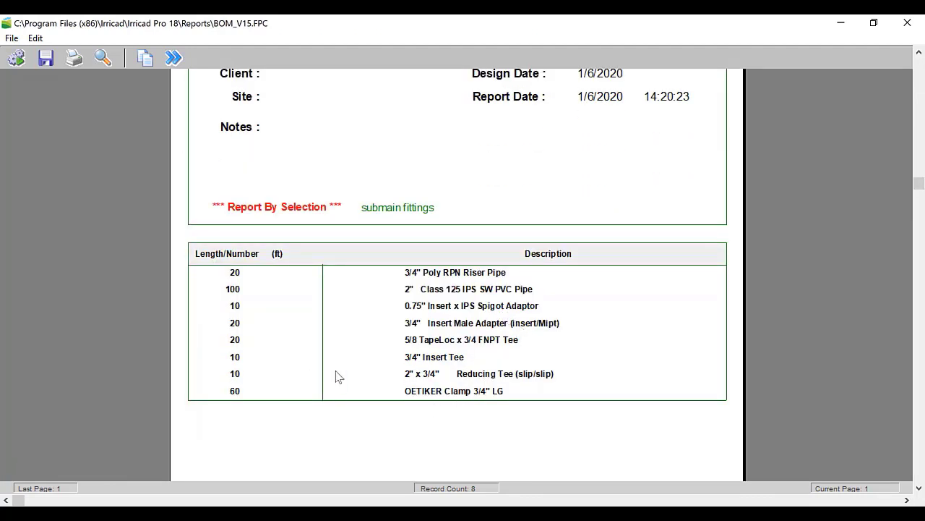
pyautogui.moveTo(428, 384)
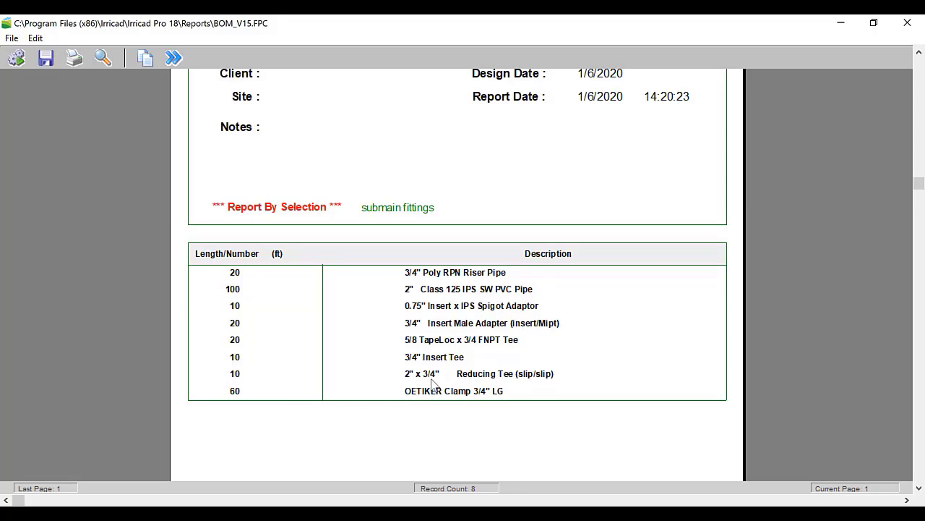
pyautogui.moveTo(443, 365)
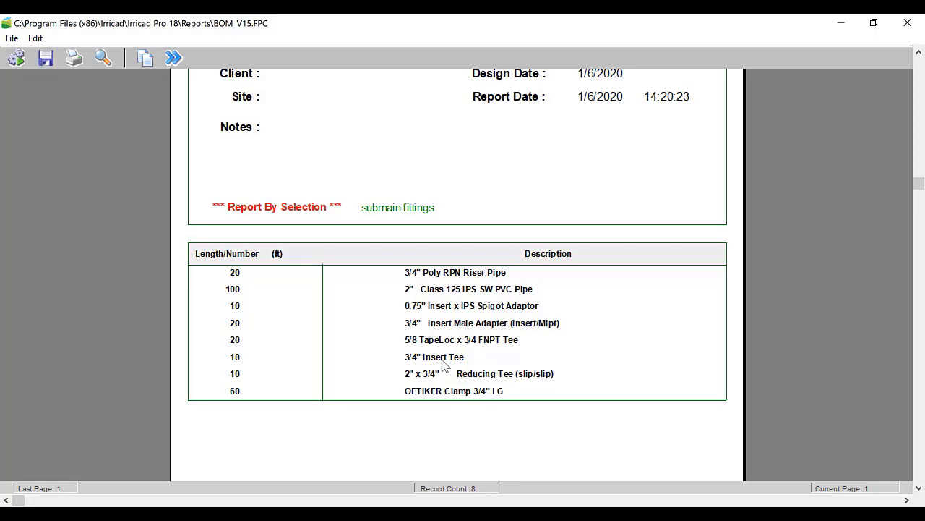
pyautogui.moveTo(443, 345)
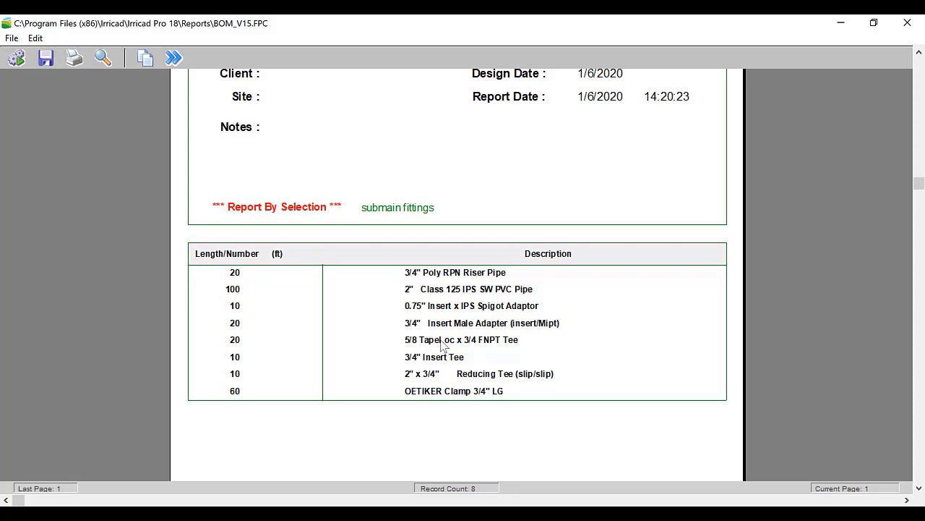
pyautogui.moveTo(448, 351)
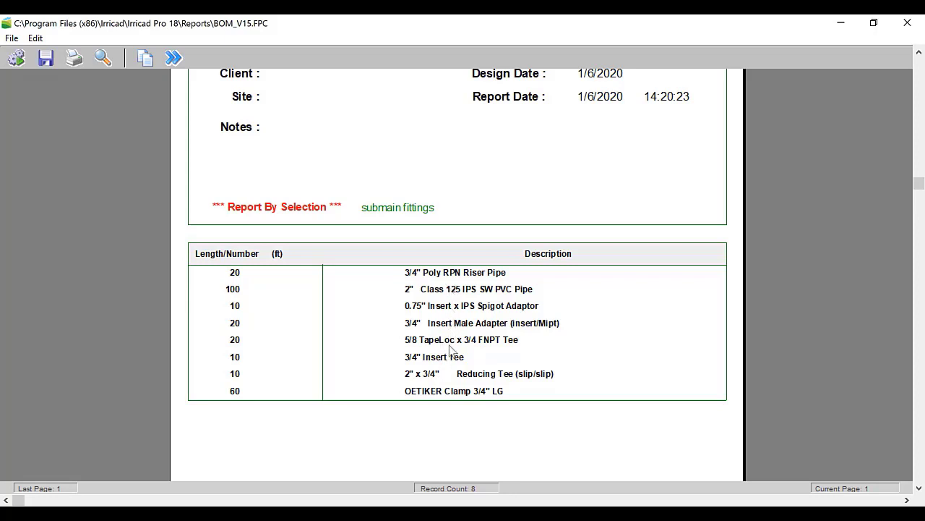
pyautogui.moveTo(413, 355)
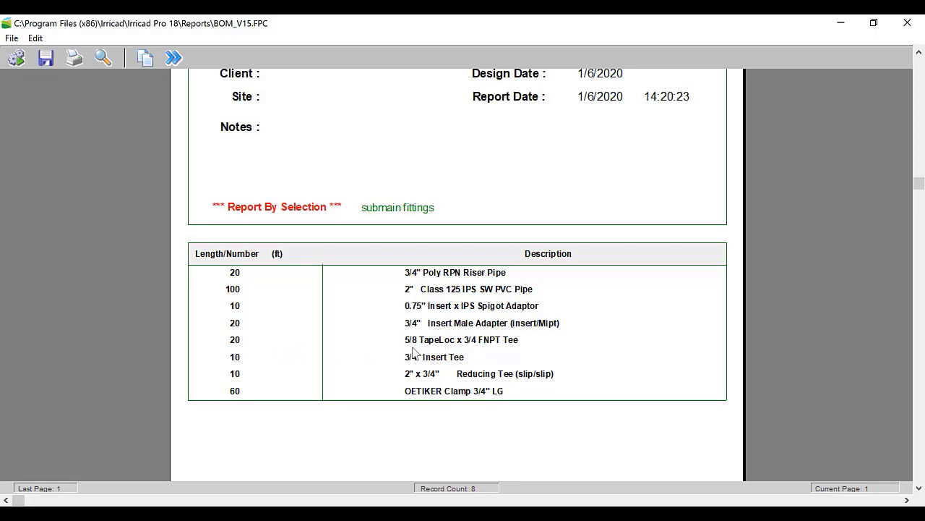
pyautogui.moveTo(428, 352)
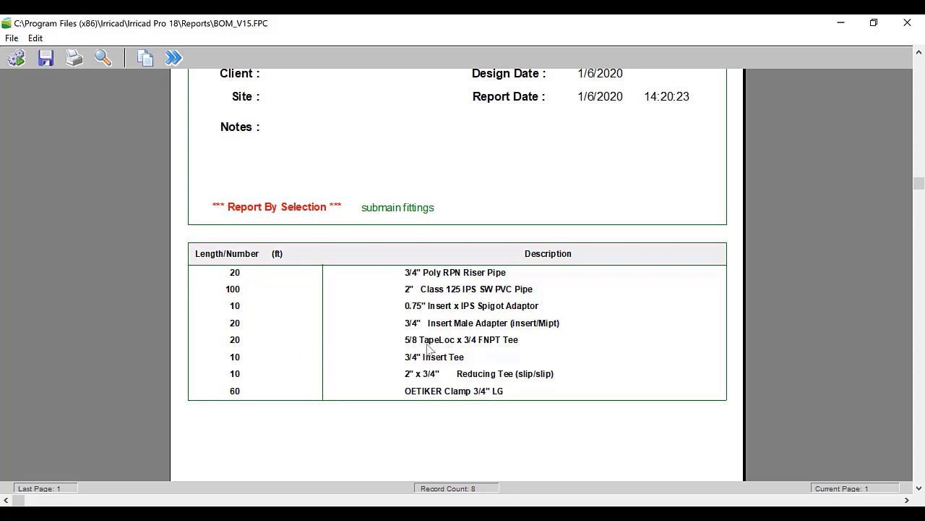
pyautogui.moveTo(464, 329)
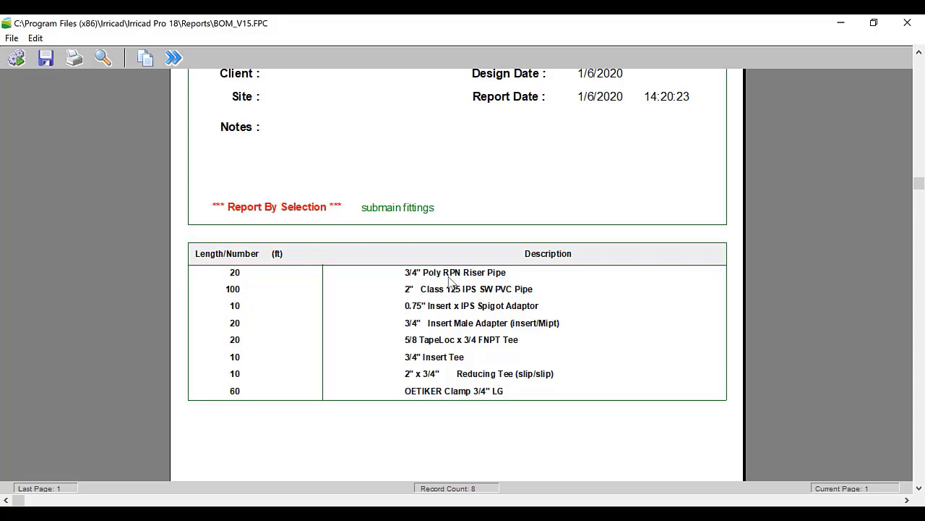
pyautogui.moveTo(249, 280)
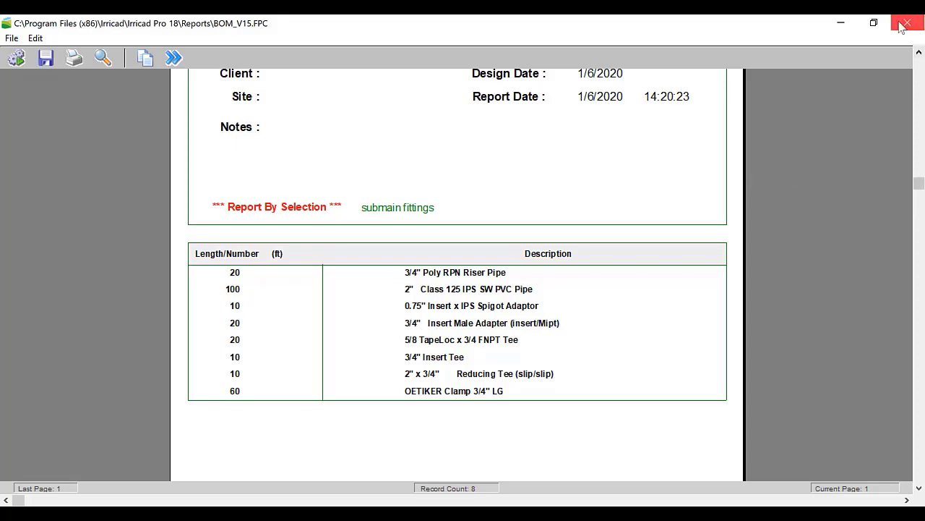
pyautogui.moveTo(908, 24)
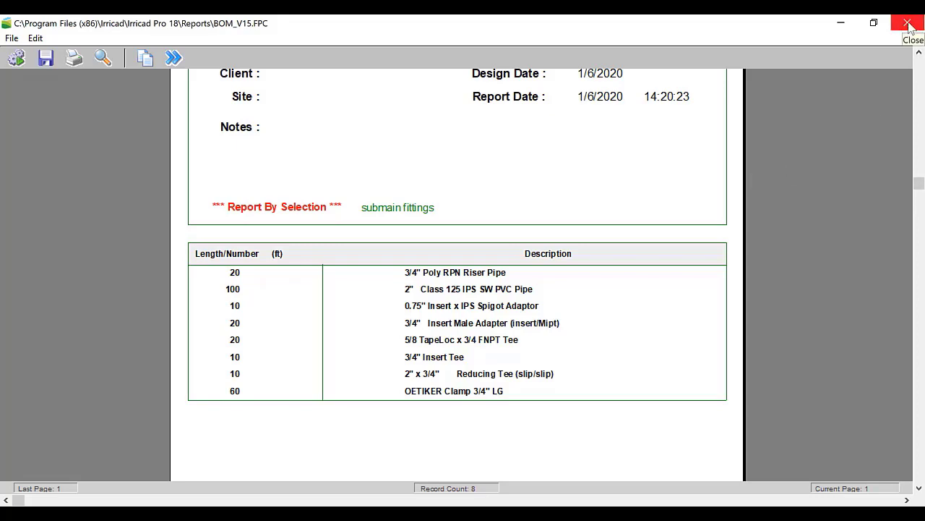
pyautogui.click(908, 23)
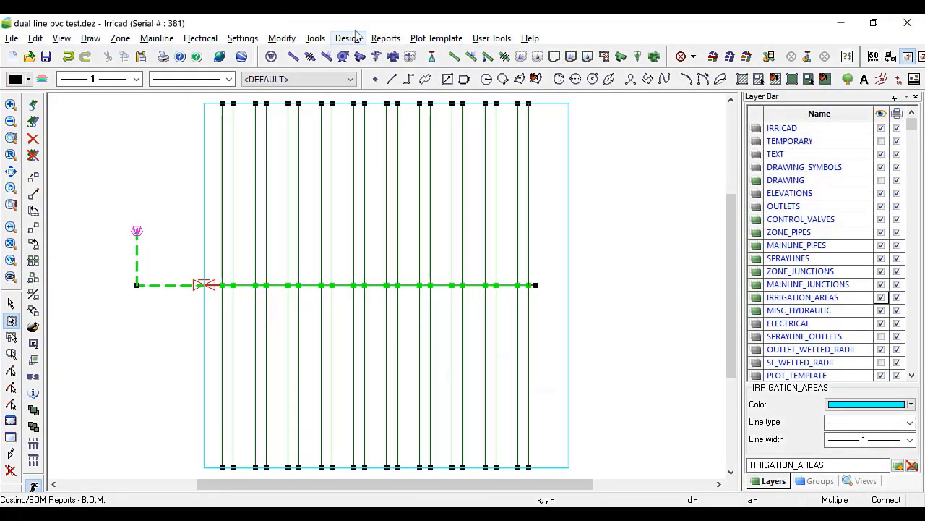
# - Add a miscellaneous cost of -10 units of 3/4" Poly RPN Riser Pipe
pyautogui.click(347, 38)
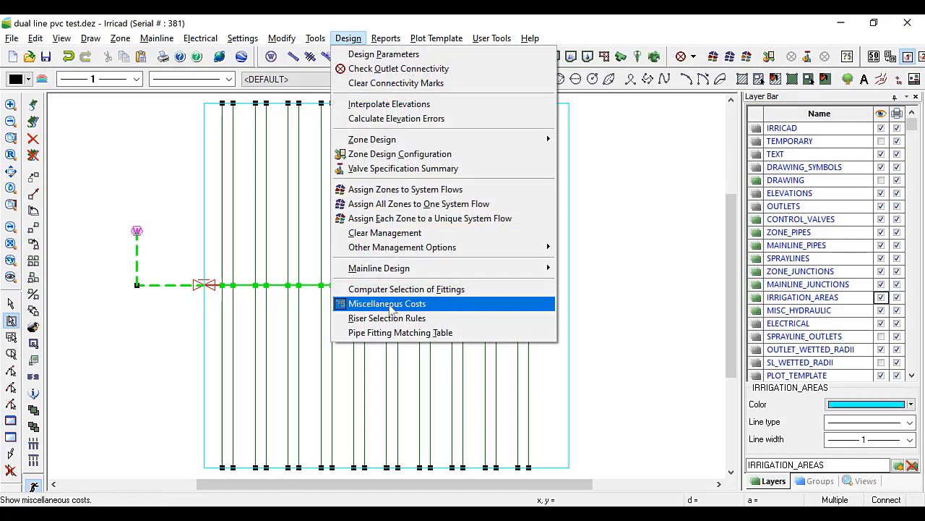
pyautogui.click(387, 304)
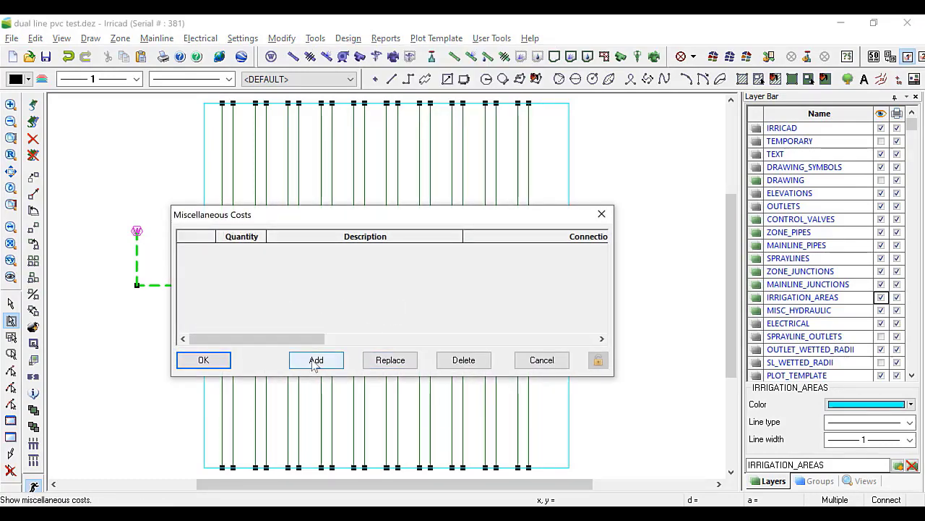
pyautogui.click(315, 360)
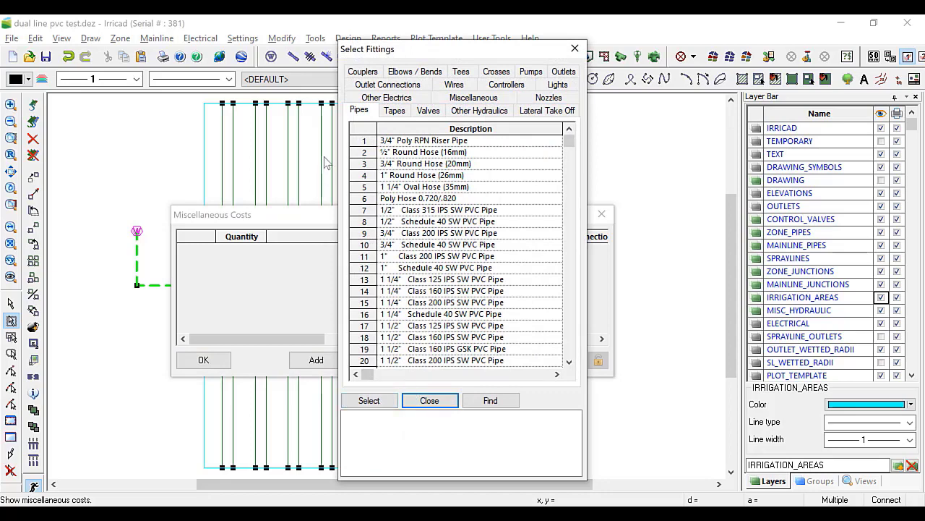
pyautogui.click(422, 140)
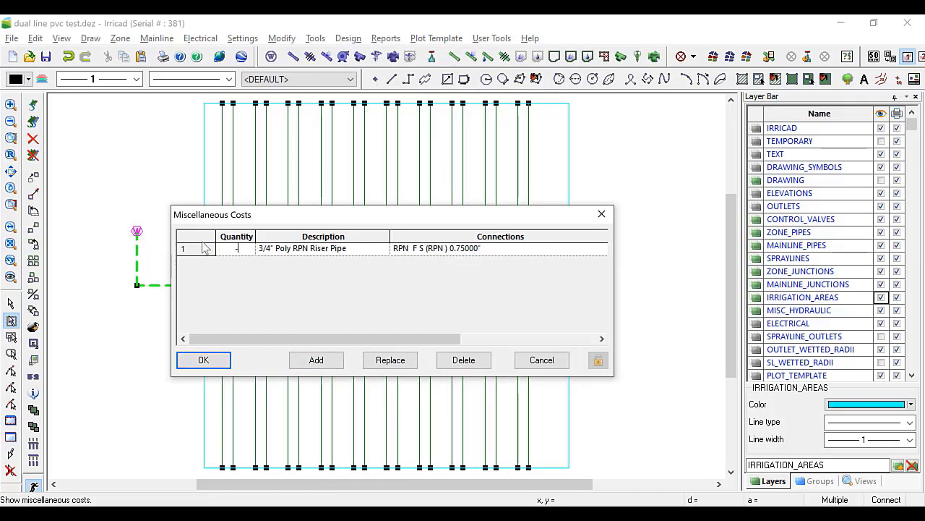
pyautogui.write('-10')
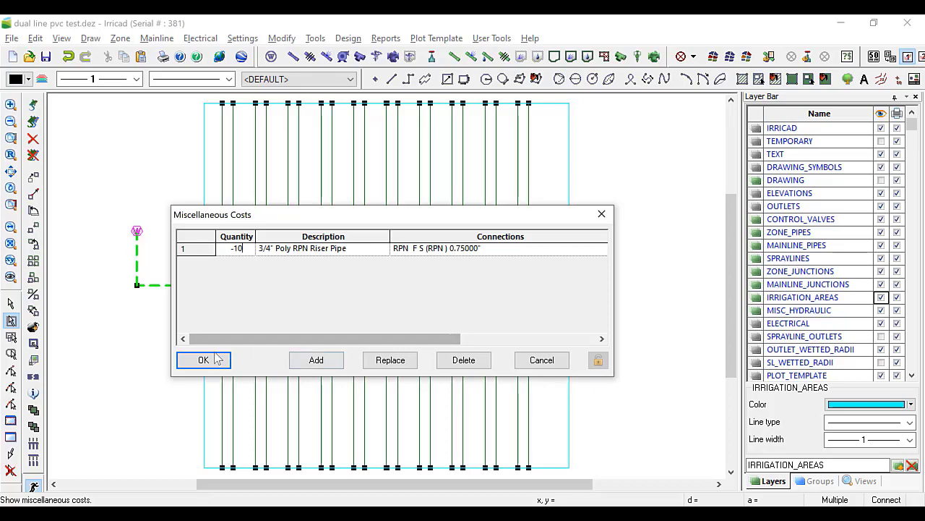
pyautogui.click(203, 359)
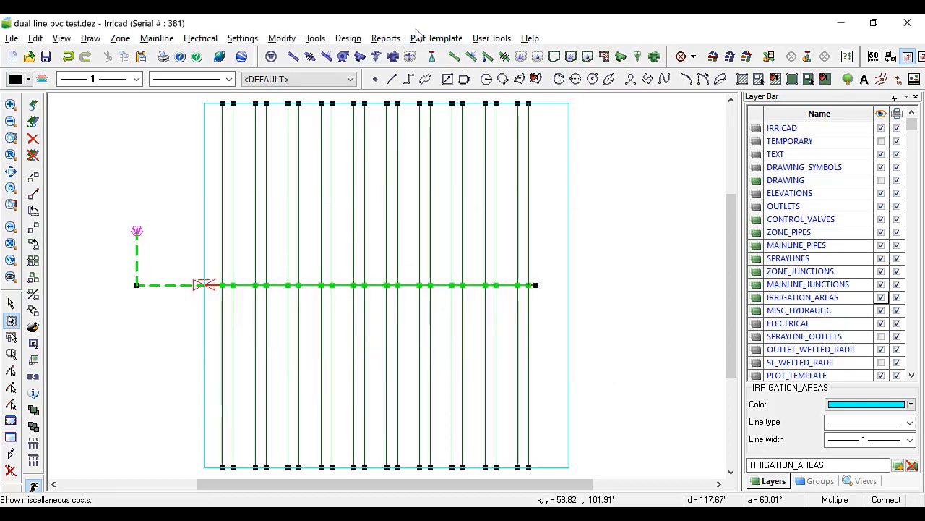
pyautogui.click(385, 38)
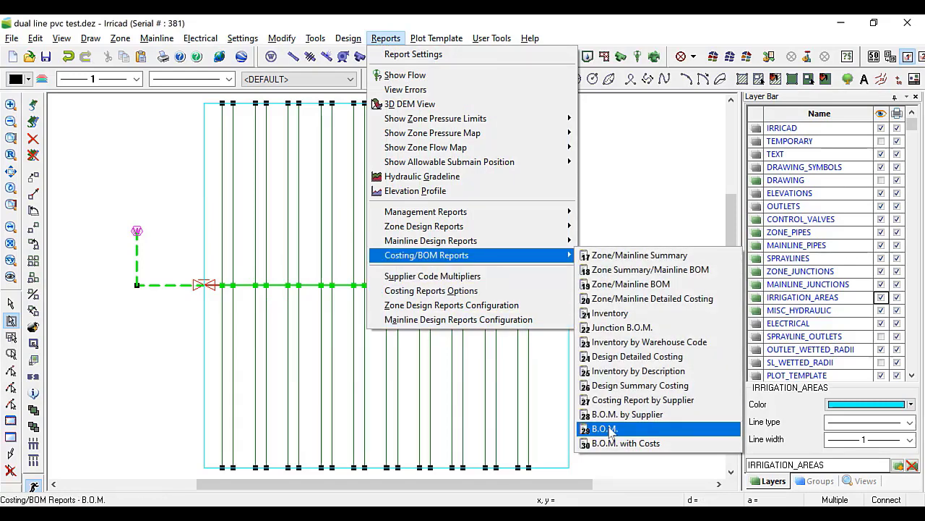
# - Regenerate the 'submain fittings' BOM on the selection only, now listing 10 riser pipes
pyautogui.click(603, 428)
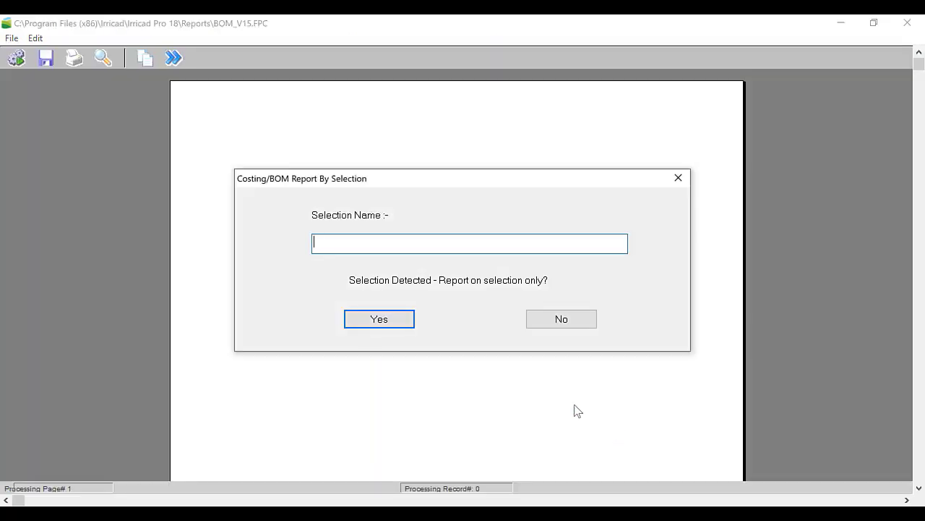
pyautogui.write('submain fittings')
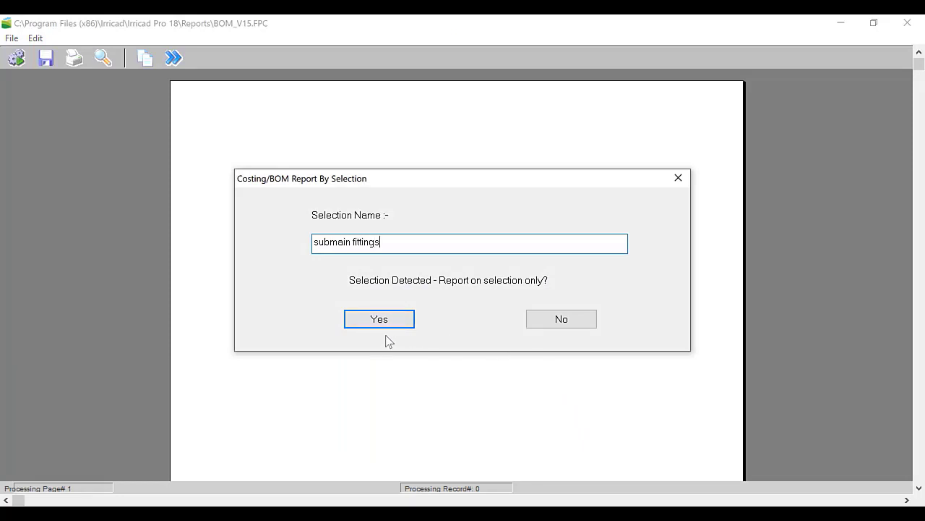
pyautogui.click(379, 320)
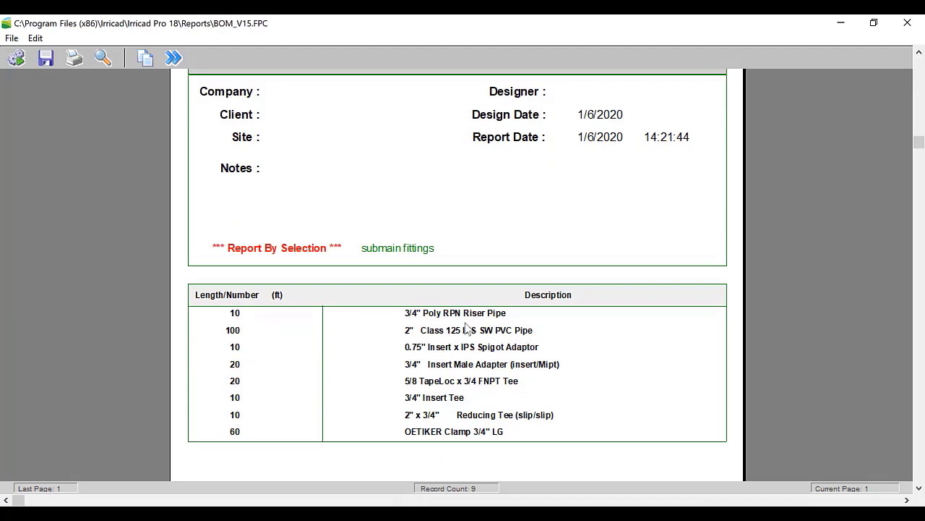
pyautogui.moveTo(466, 330)
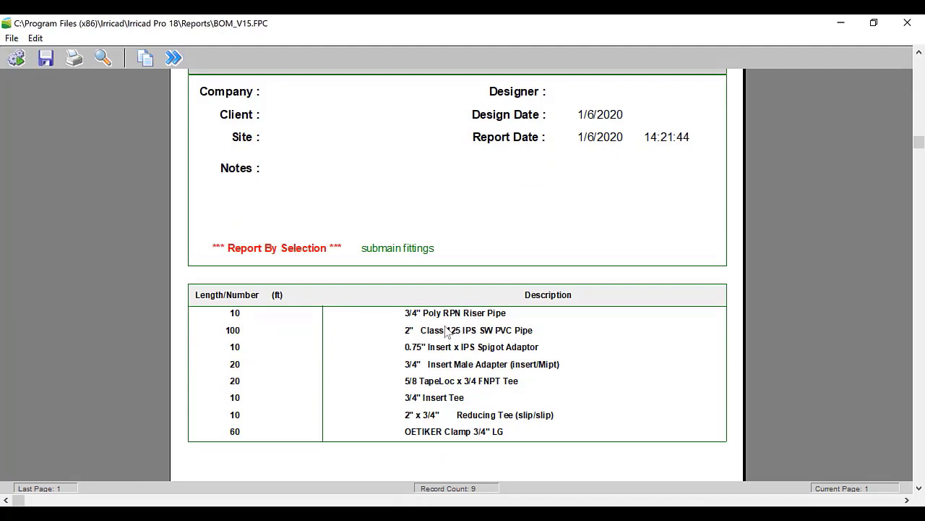